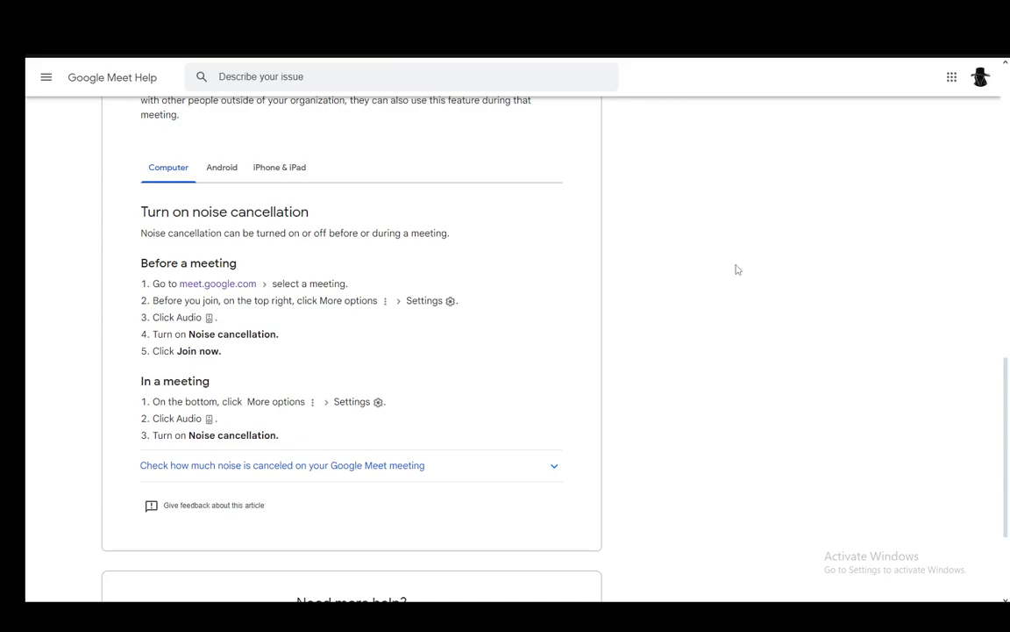
Highlight the Business Standard editions paragraph under the requirements section, then clear the selection
scroll("up", 3)
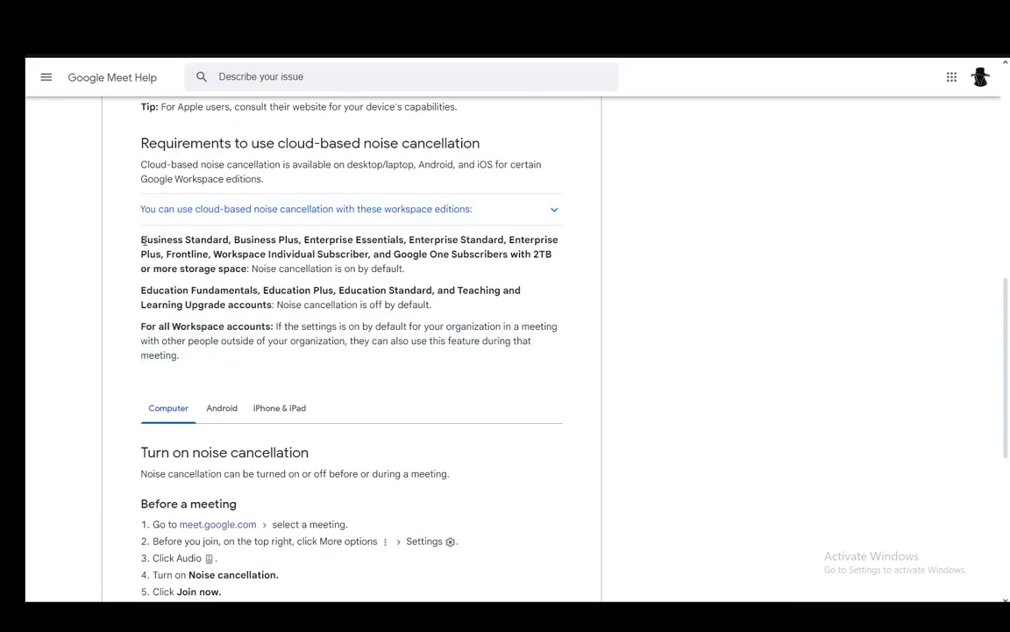
left_click_drag(141, 239, 404, 268)
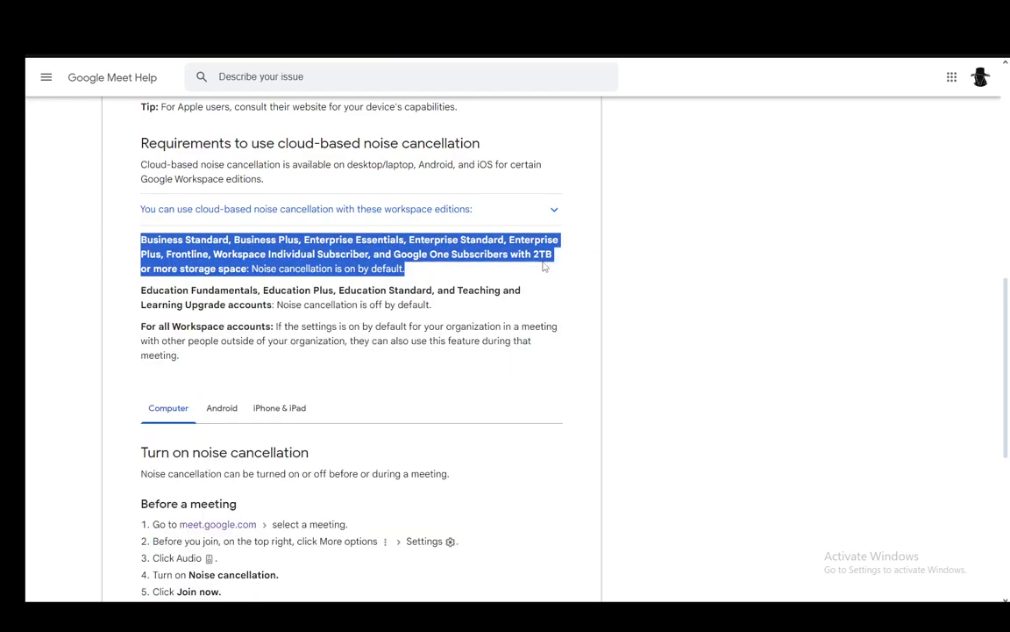
left_click(98, 242)
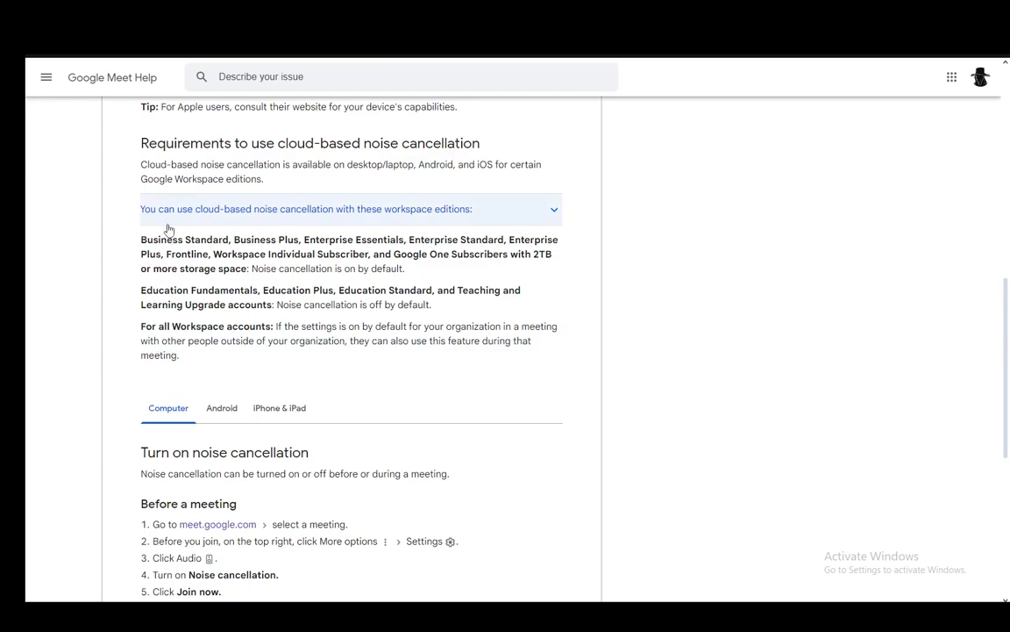
scroll("down", 3)
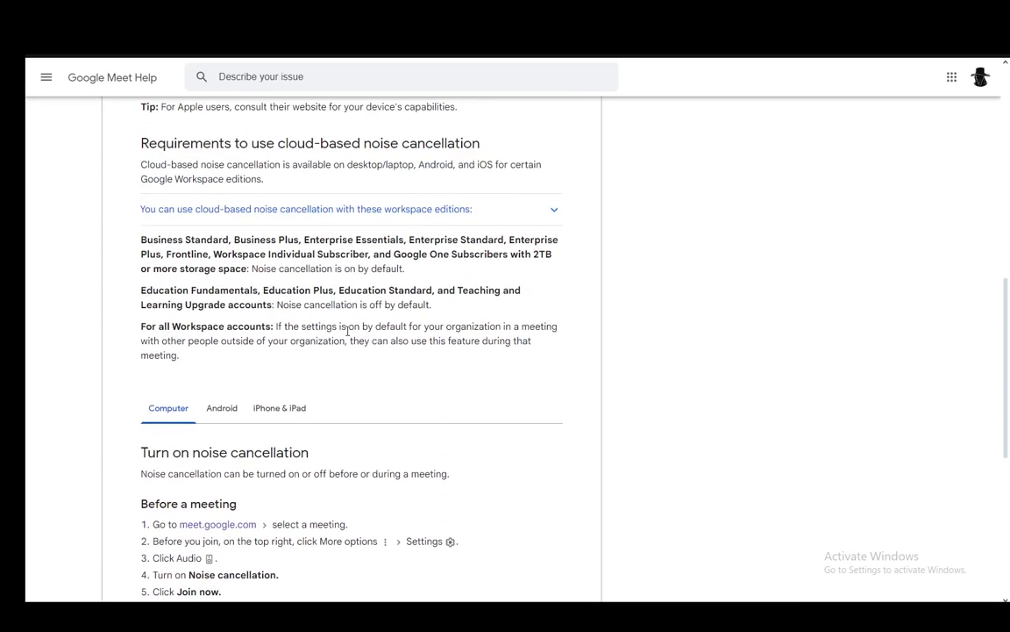
Scroll to the Computer steps for turning on noise cancellation before and during a meeting
scroll("down", 3)
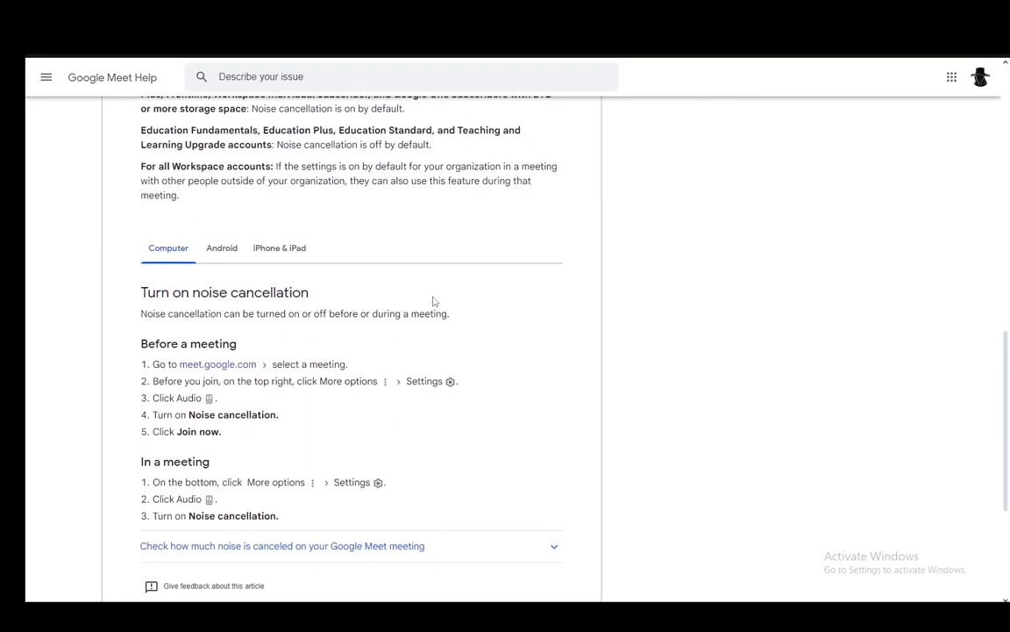
scroll("down", 3)
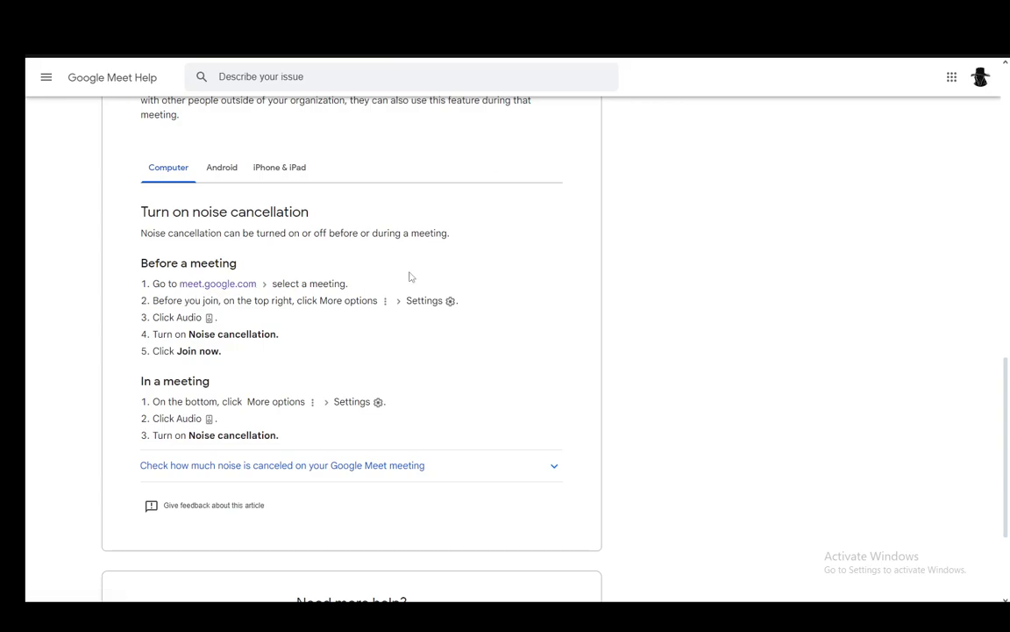
mouse_move(393, 297)
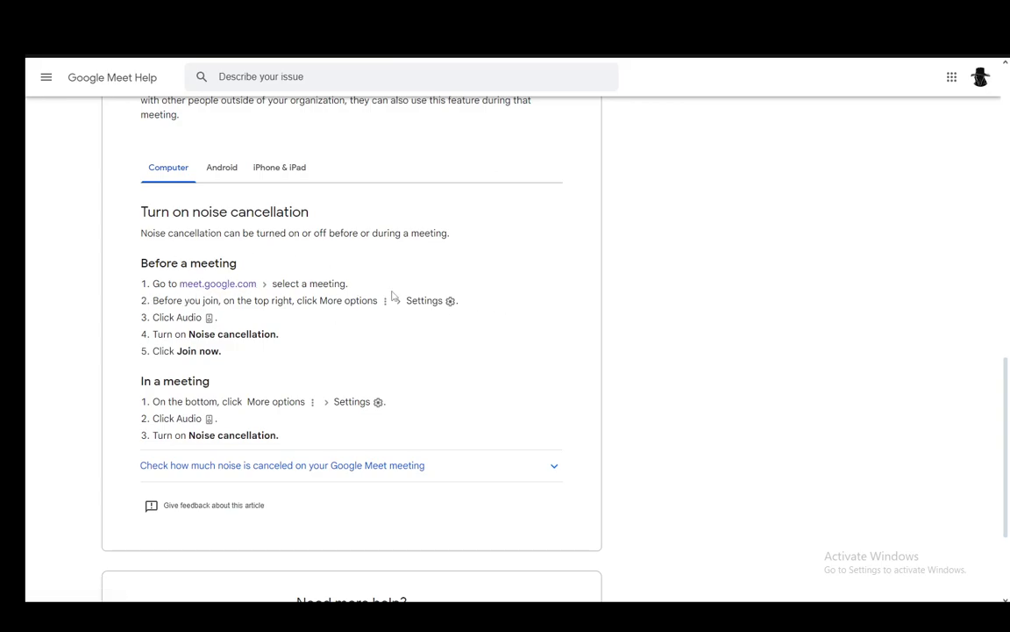
mouse_move(434, 317)
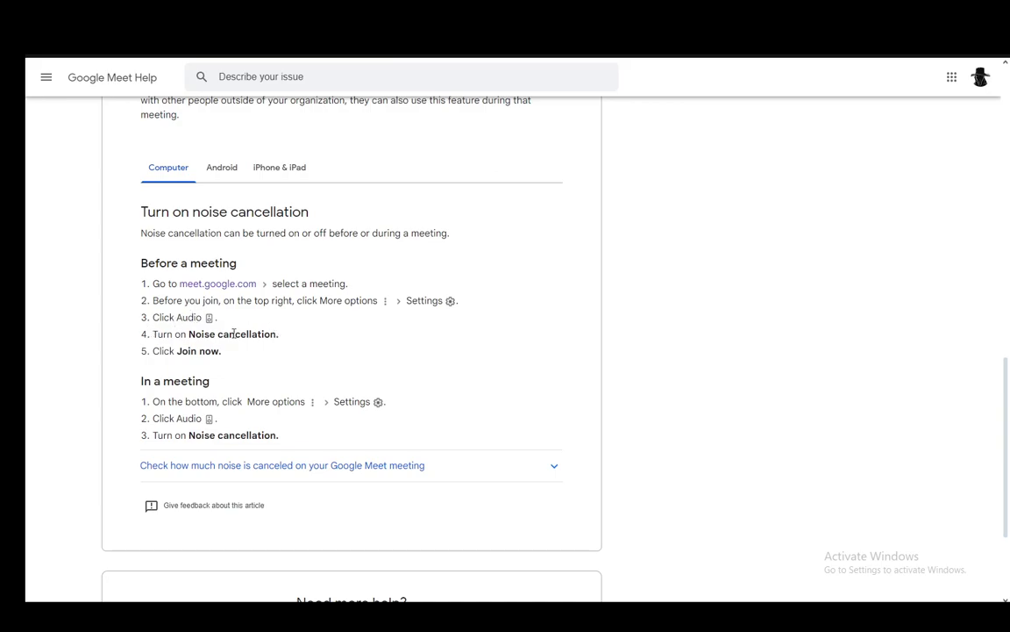
mouse_move(130, 364)
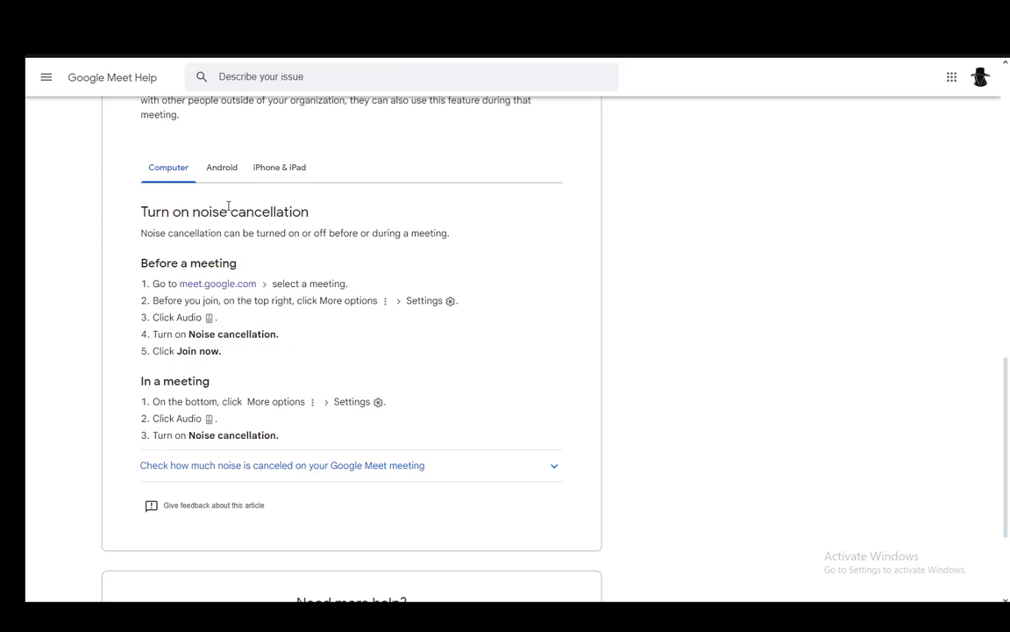
Show the Android steps, then the iPhone & iPad noise cancellation steps
left_click(221, 166)
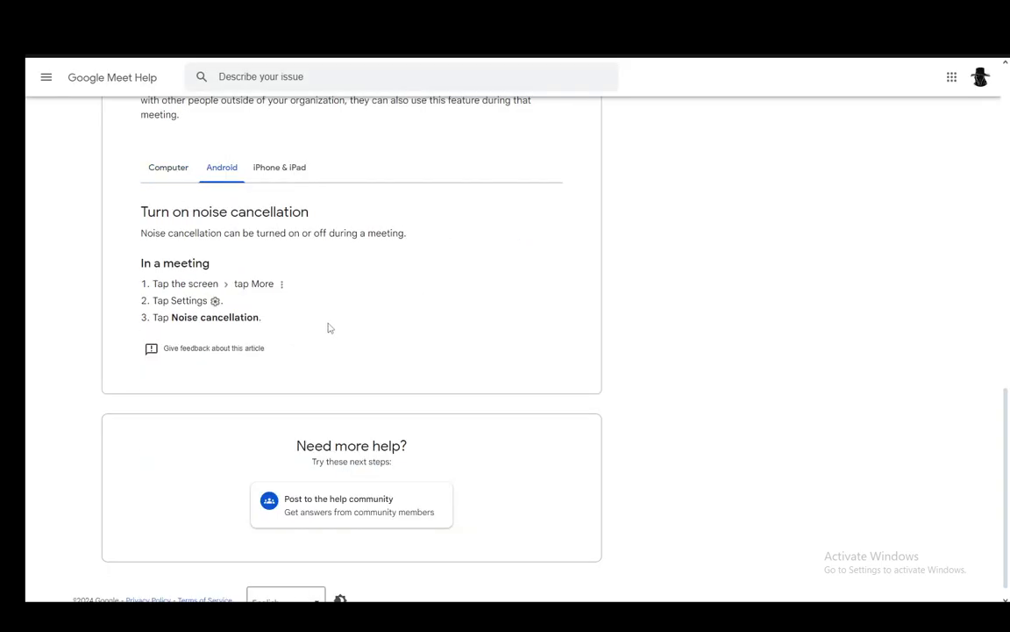
mouse_move(272, 306)
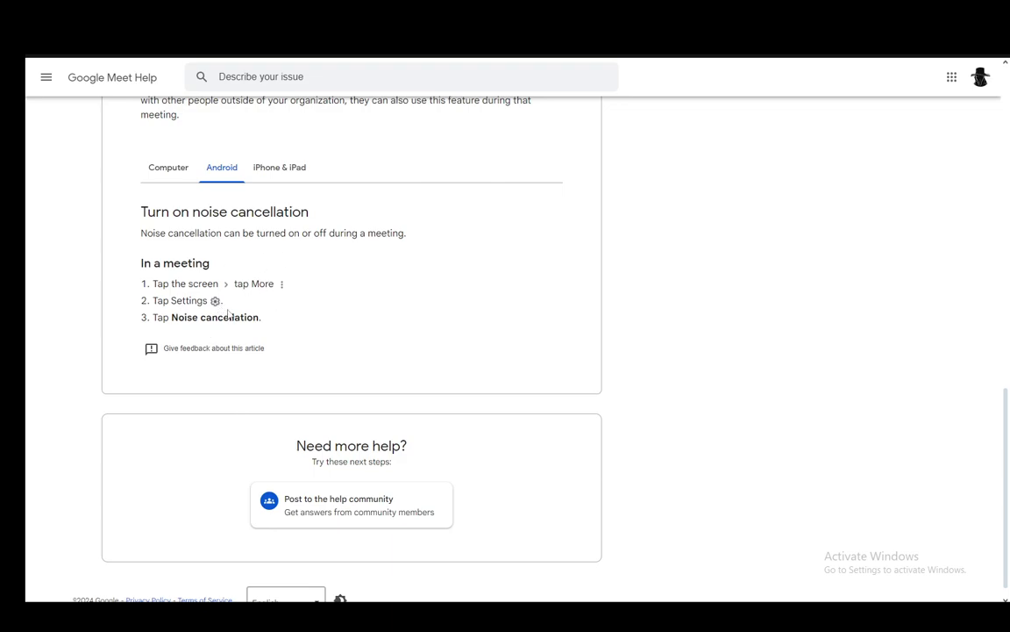
left_click(279, 167)
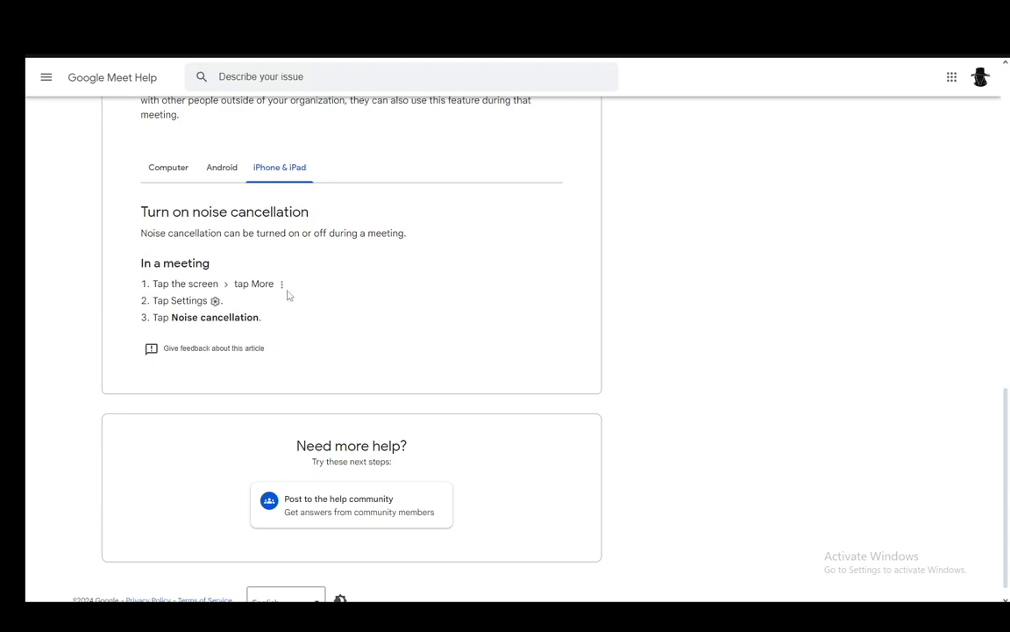
mouse_move(279, 149)
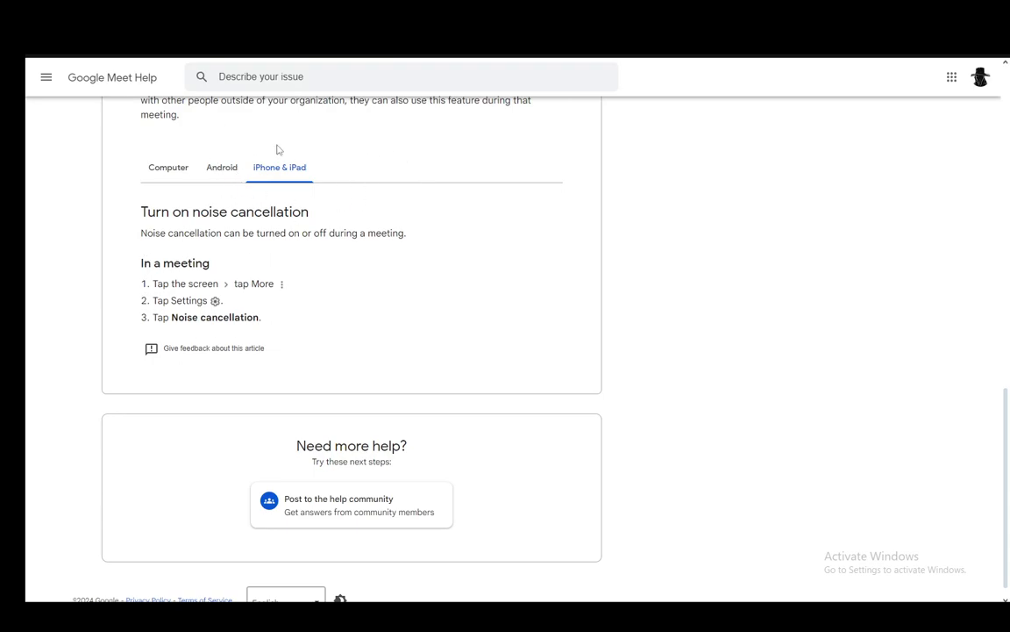